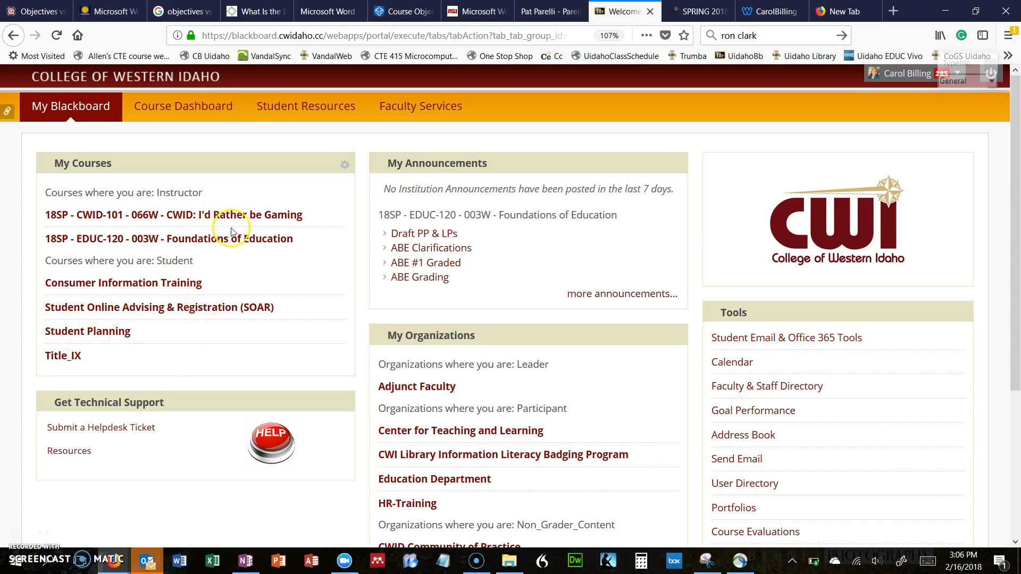
Step: Enter the 18SP - CWID-101 - 066W course from the My Courses list
click(173, 215)
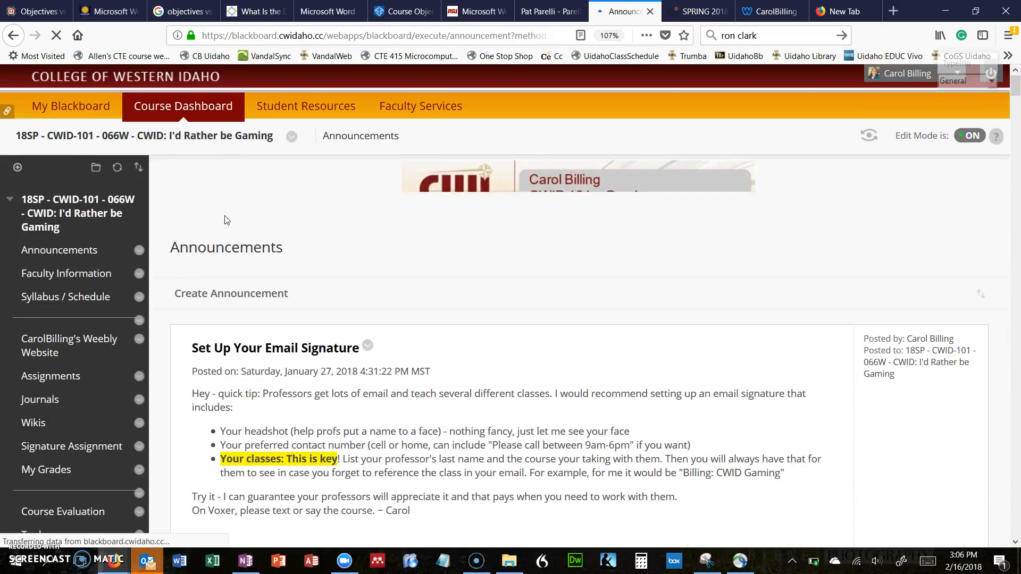
Step: Switch Edit Mode from ON to OFF to show the Announcements page as students see it
click(970, 135)
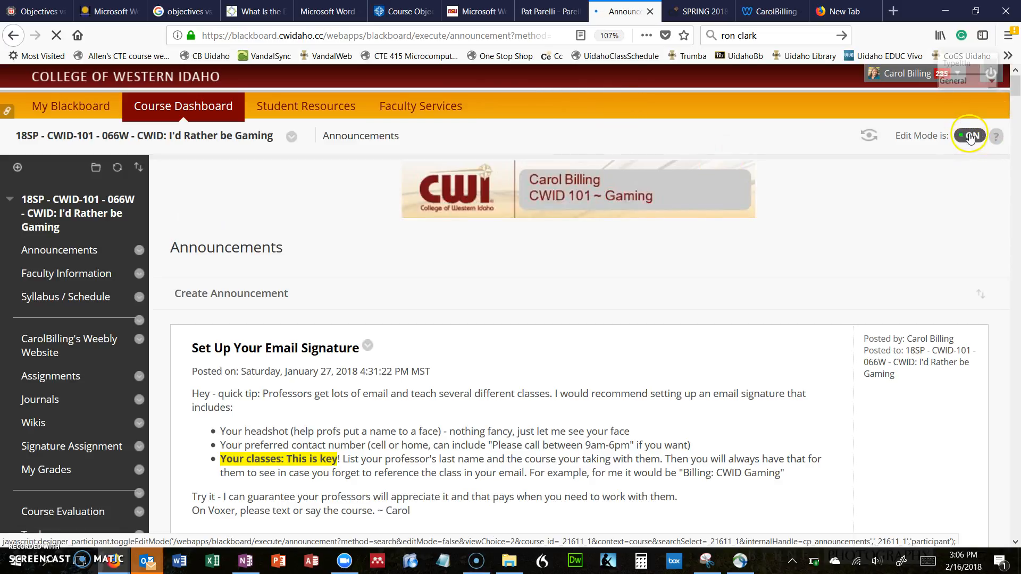
click(971, 135)
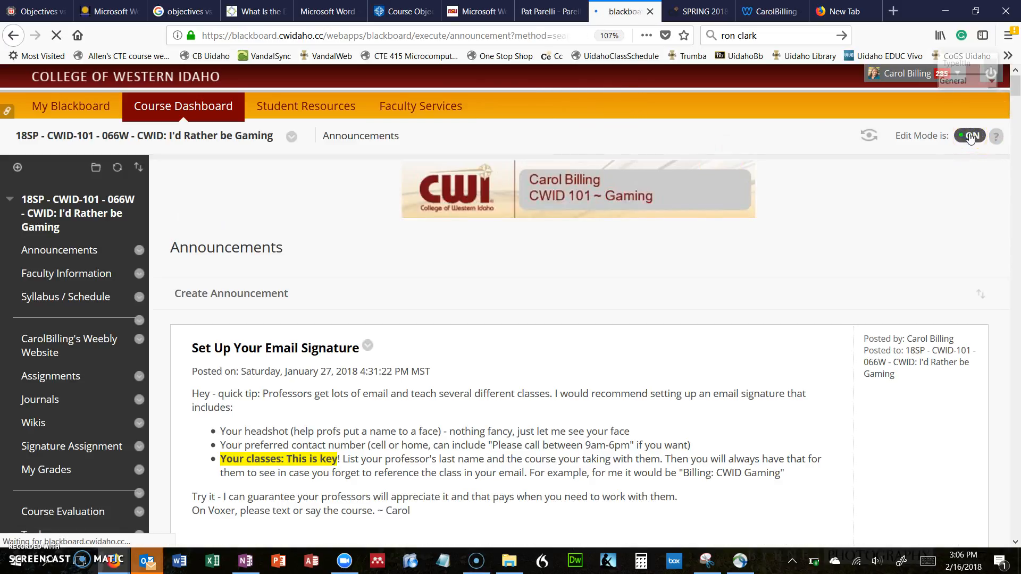
click(970, 135)
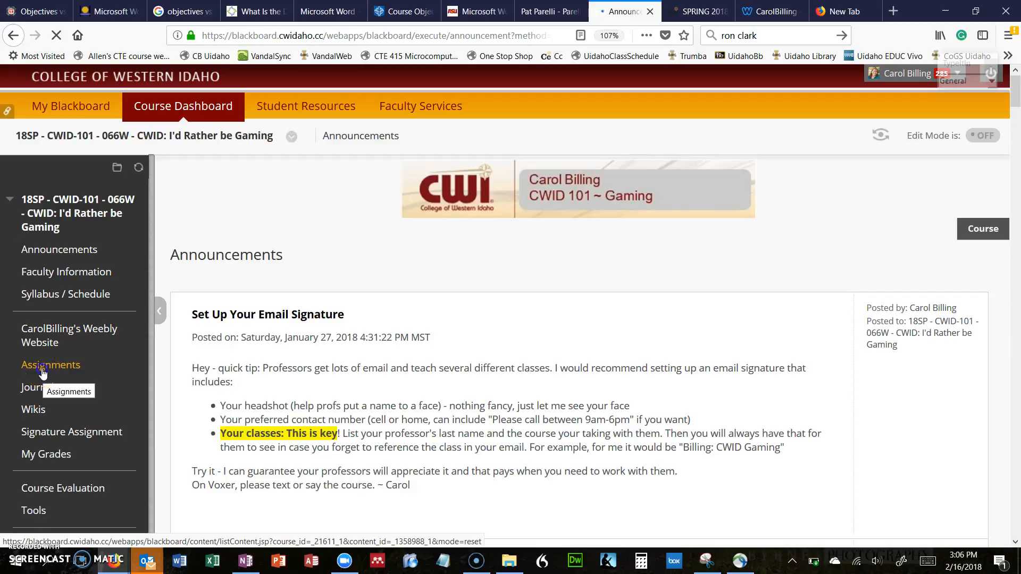
Step: Go to Assignments and bring up the Ch. 3: Weekly Schedule assignment (due Feb 26, 2018, 50 points)
click(51, 365)
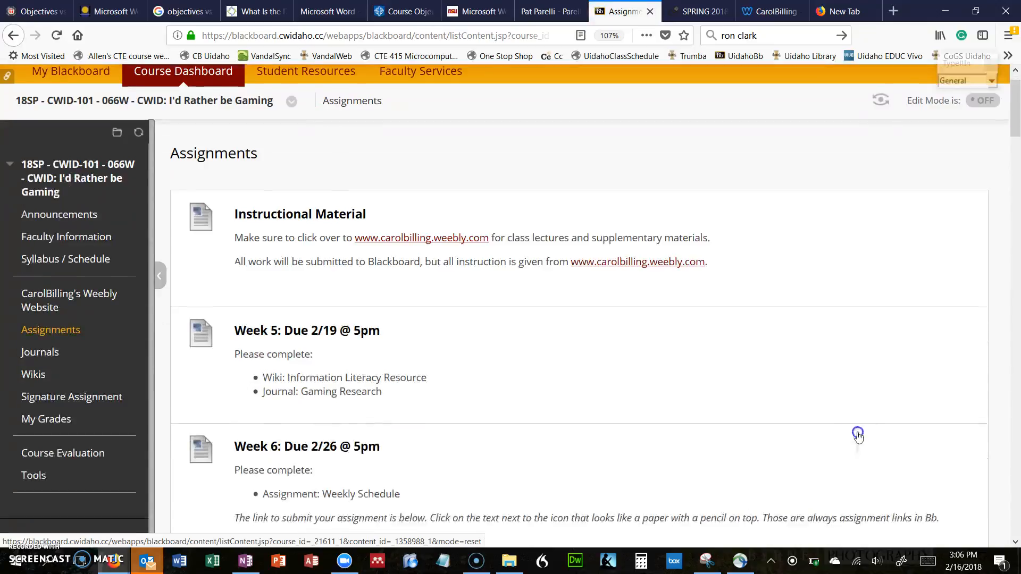
scroll(down, 3)
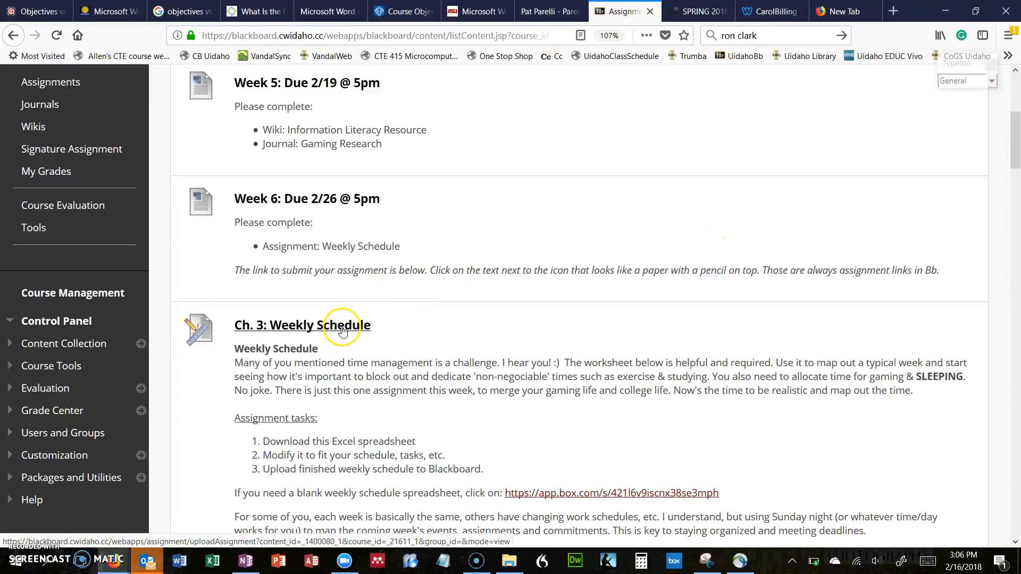
click(301, 325)
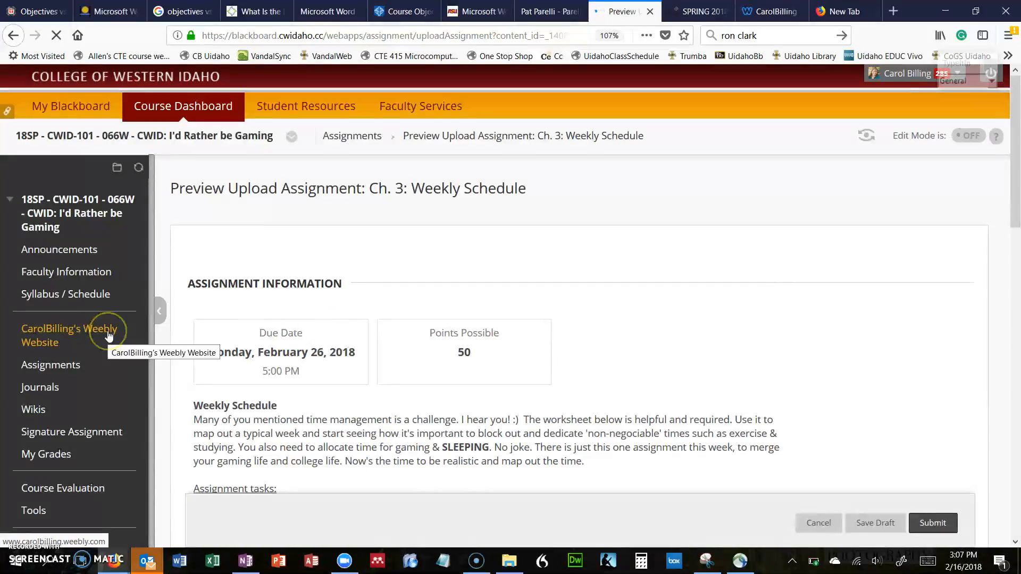
Step: Follow the Weebly Website course-menu link to Carol Billing's site in a new tab
click(70, 335)
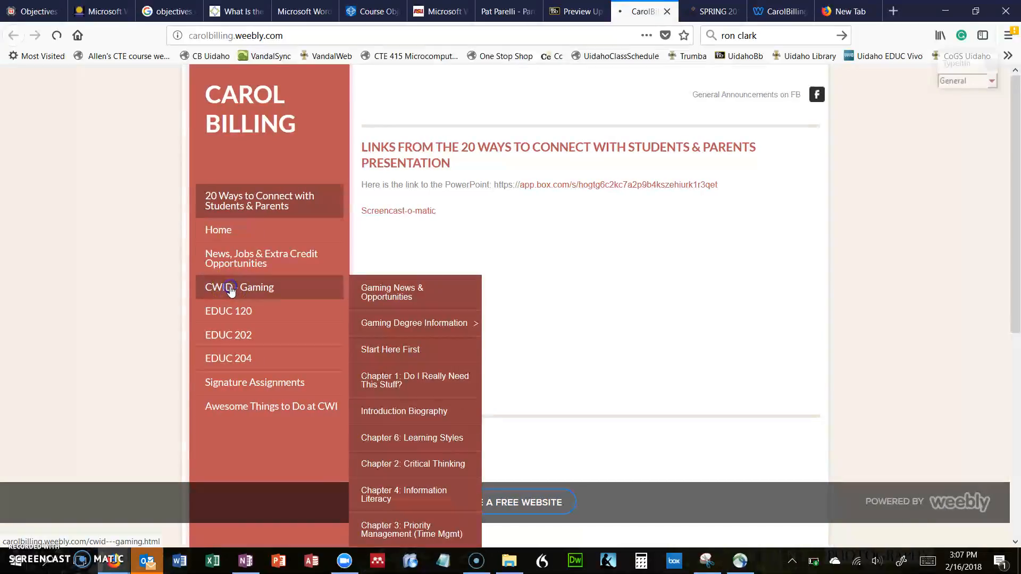
Step: Navigate to the CWID - Gaming page listing the chapter and task links
click(239, 287)
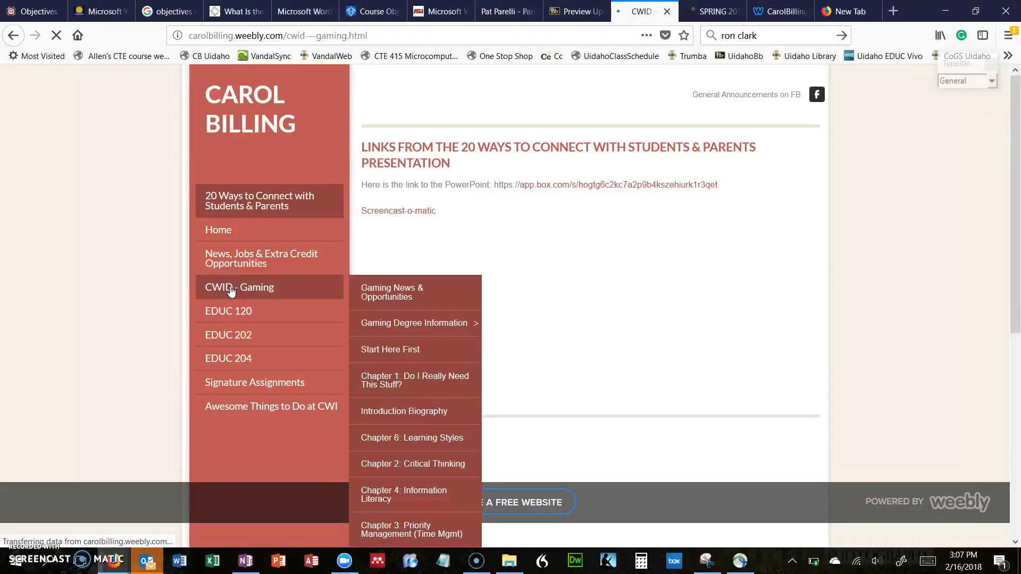
click(239, 287)
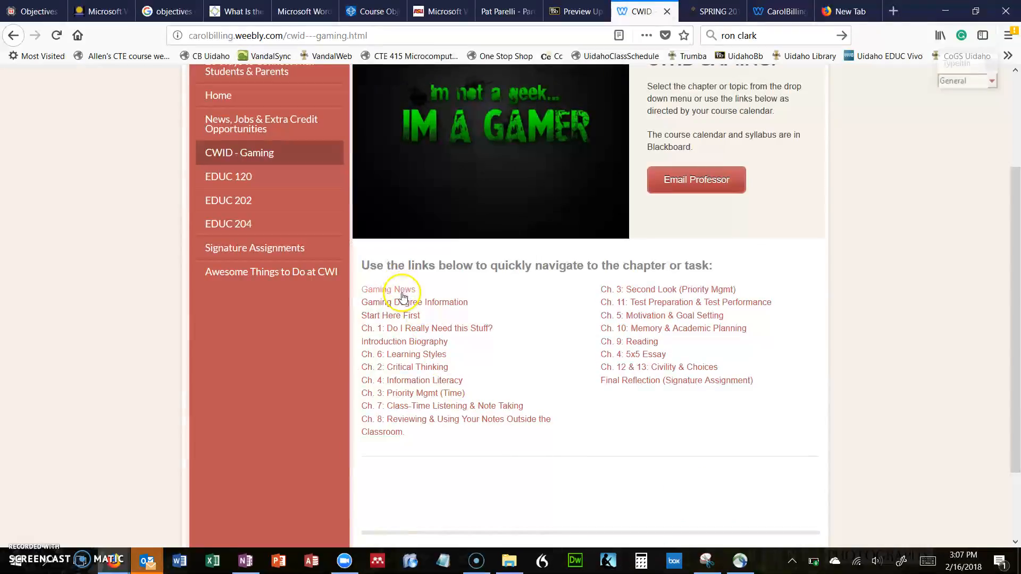
mouse_move(401, 417)
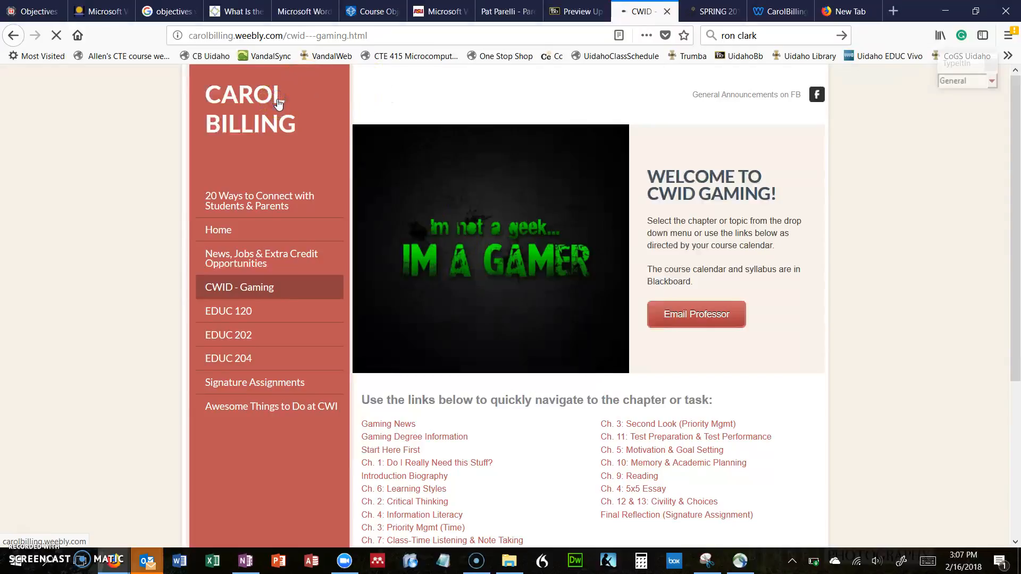
click(259, 201)
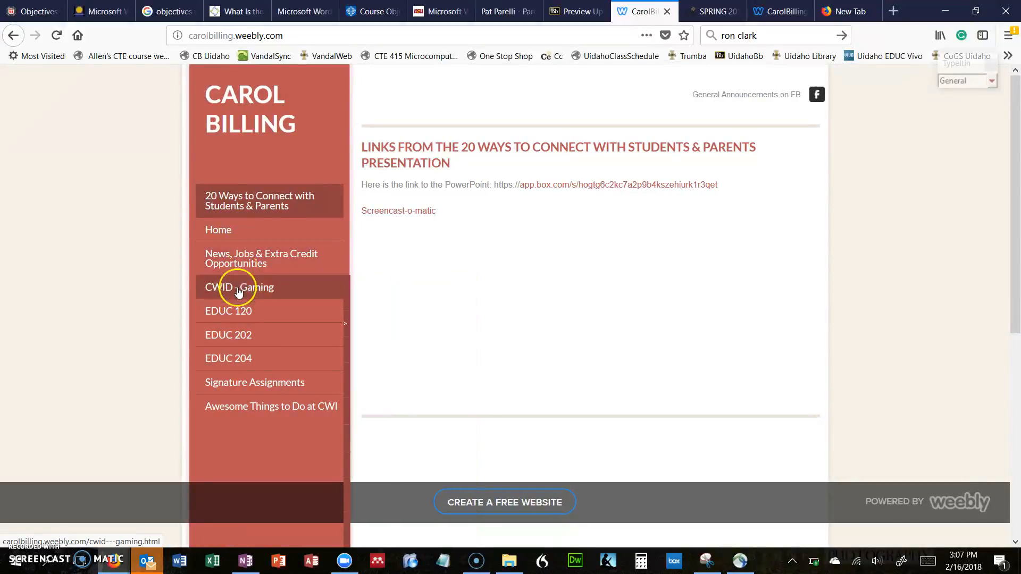
click(240, 287)
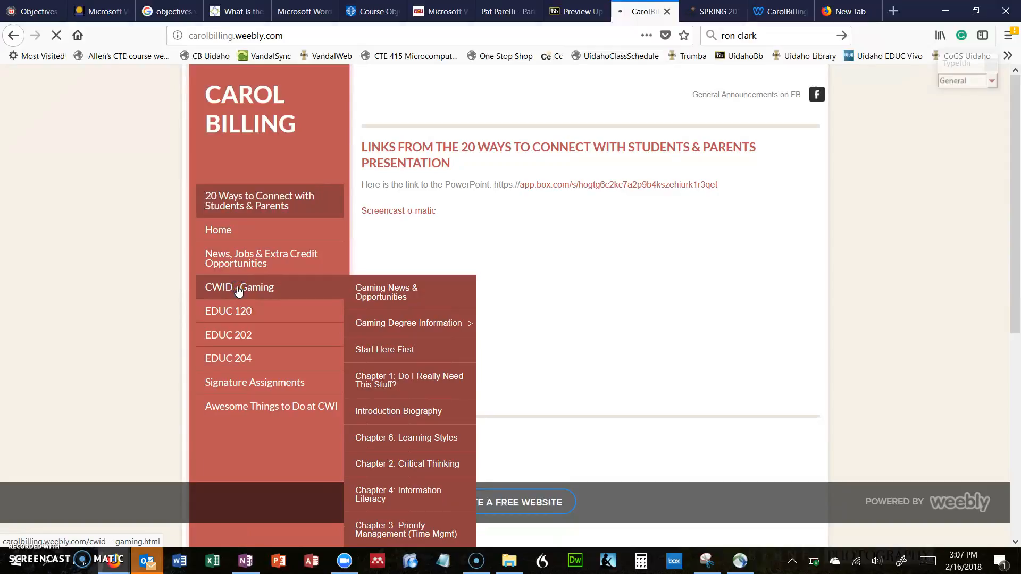
click(239, 287)
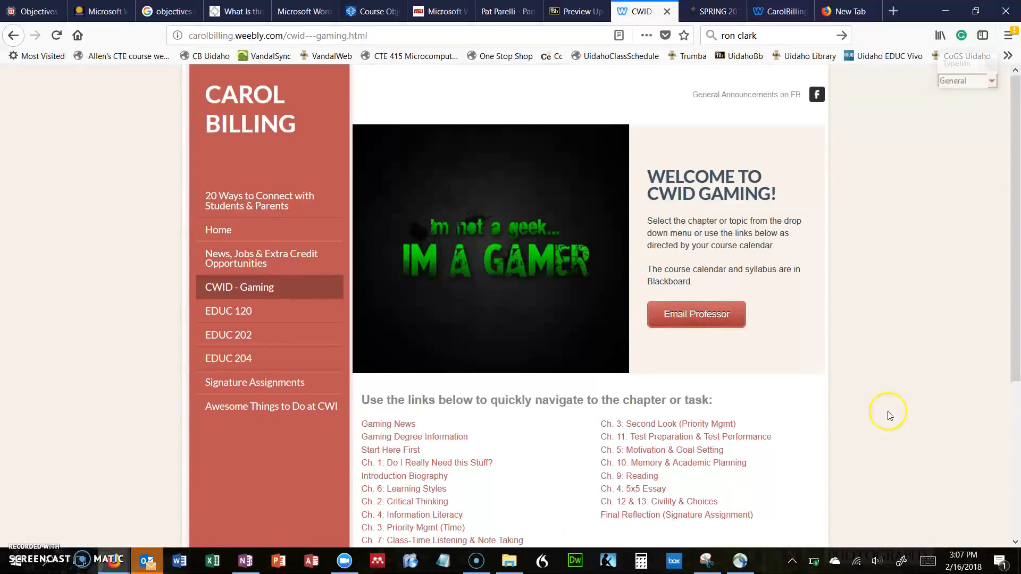
scroll(down, 3)
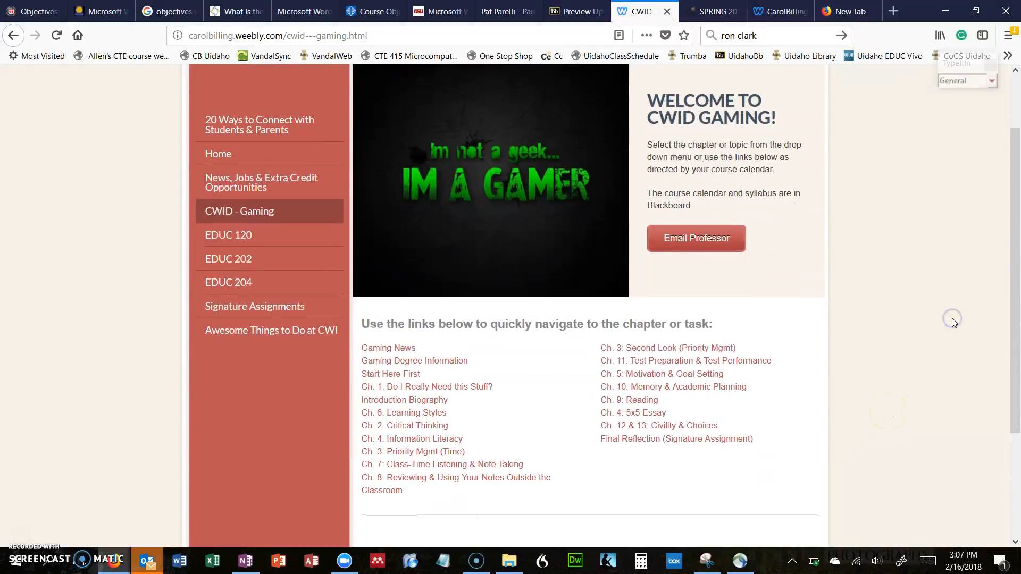